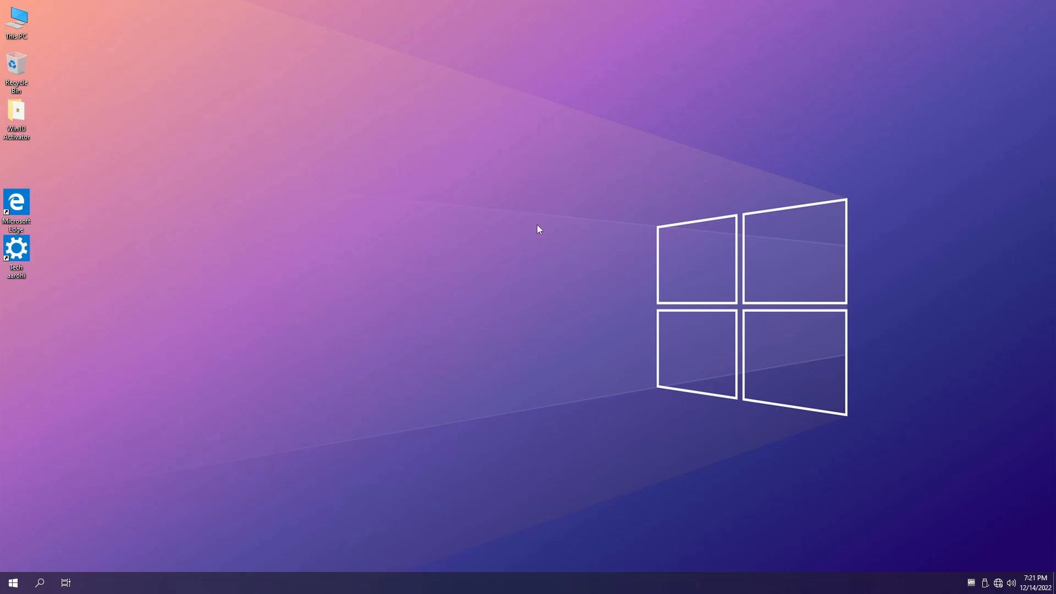
# Step: Browse the all-apps list and peek into the Win10 Activator folder on the desktop
pyautogui.click(12, 582)
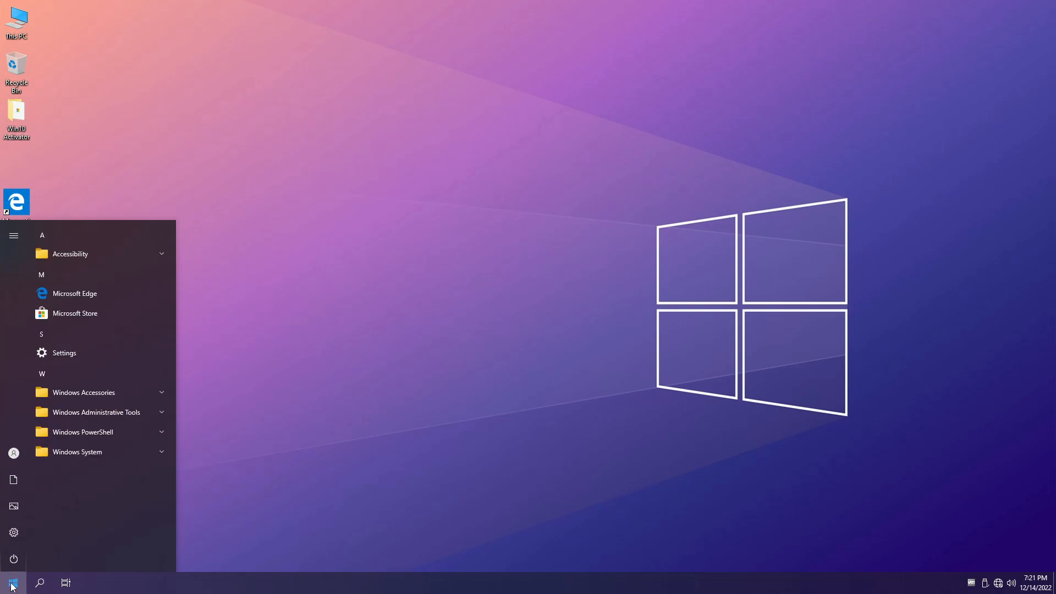
pyautogui.moveTo(86, 209)
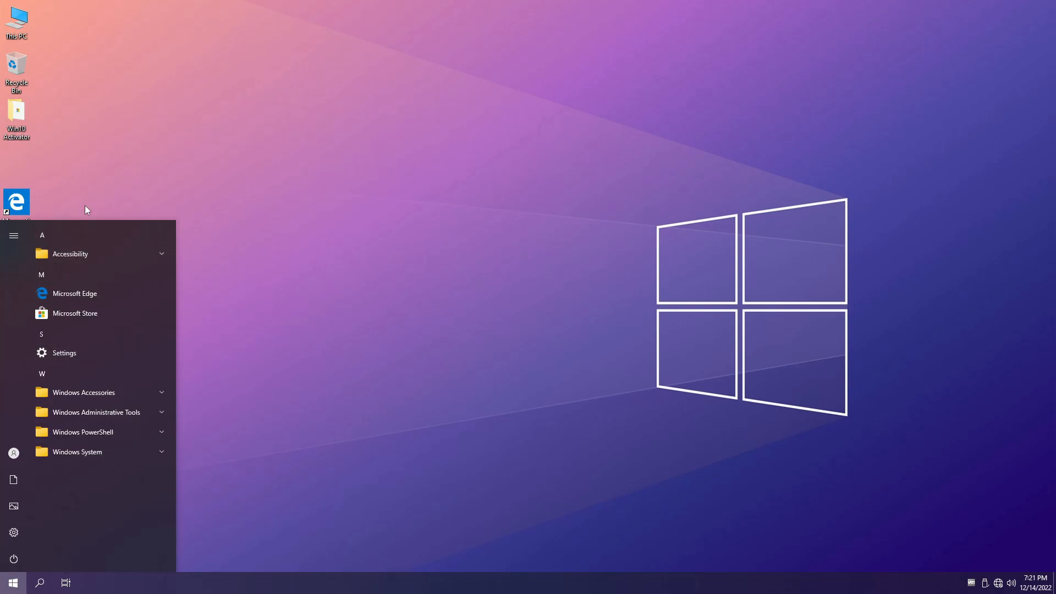
pyautogui.moveTo(325, 436)
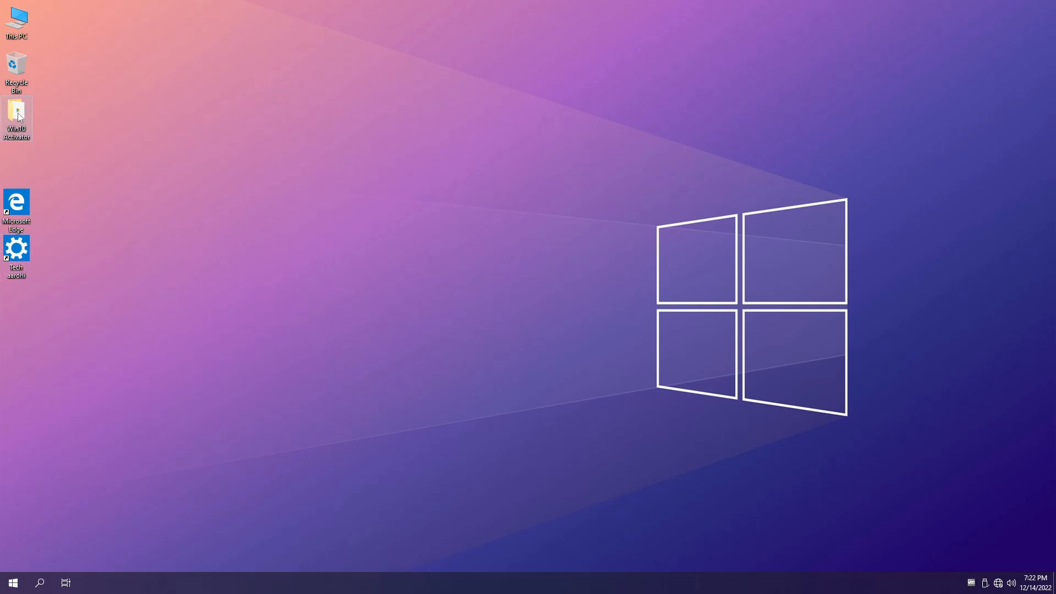
pyautogui.doubleClick(15, 115)
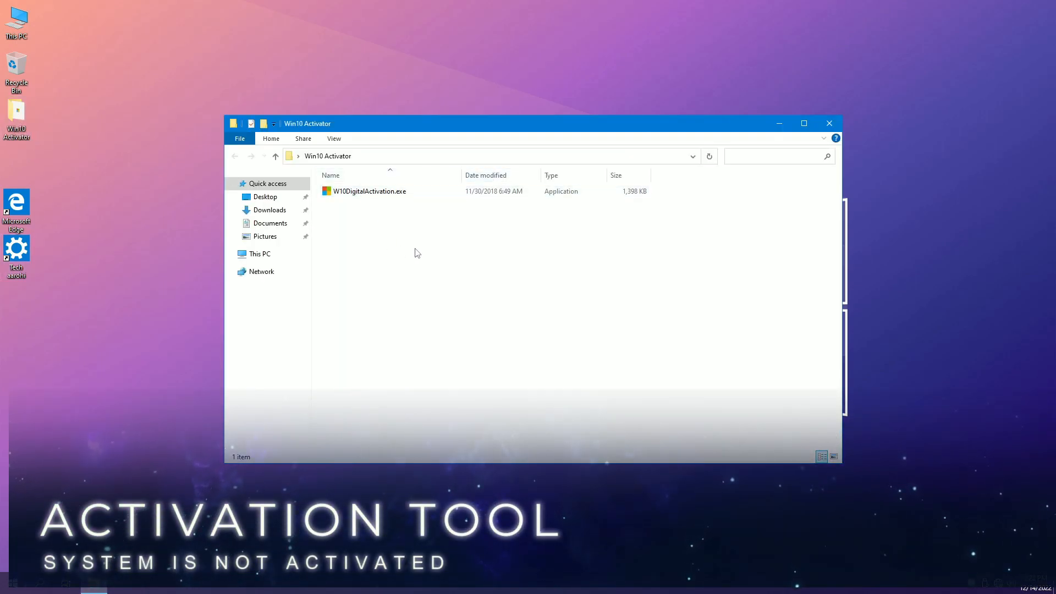
pyautogui.click(828, 123)
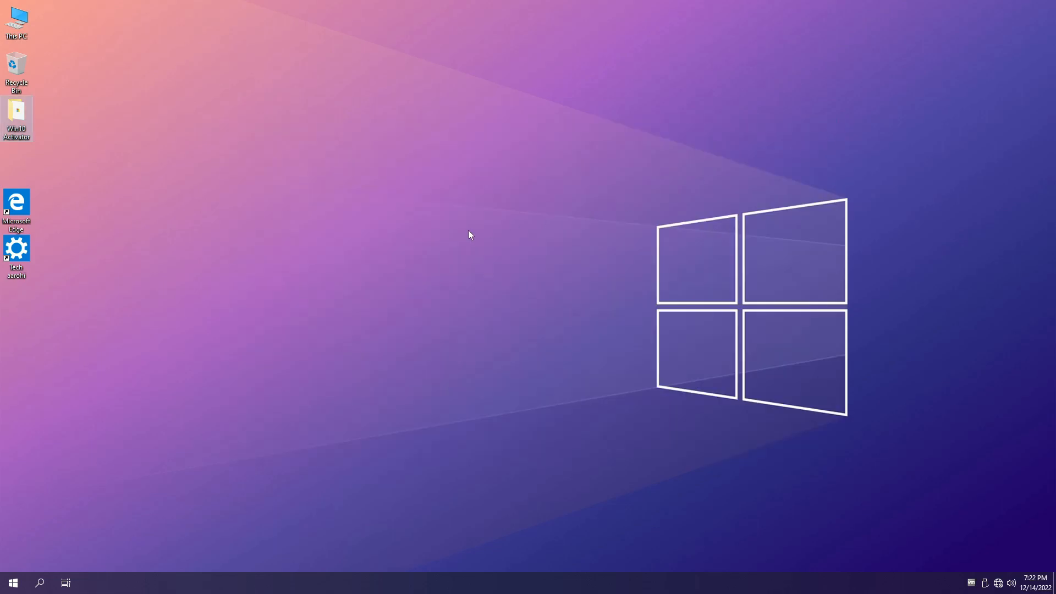
# Step: Check the drives in This PC, then dismiss the About Windows version 20H2 dialog
pyautogui.click(17, 19)
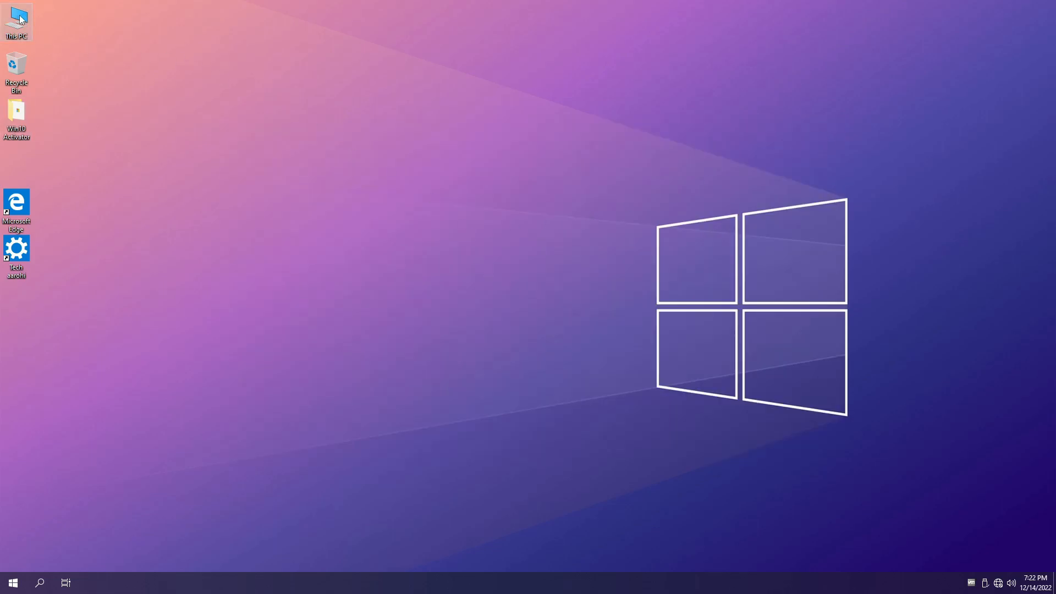
pyautogui.doubleClick(17, 20)
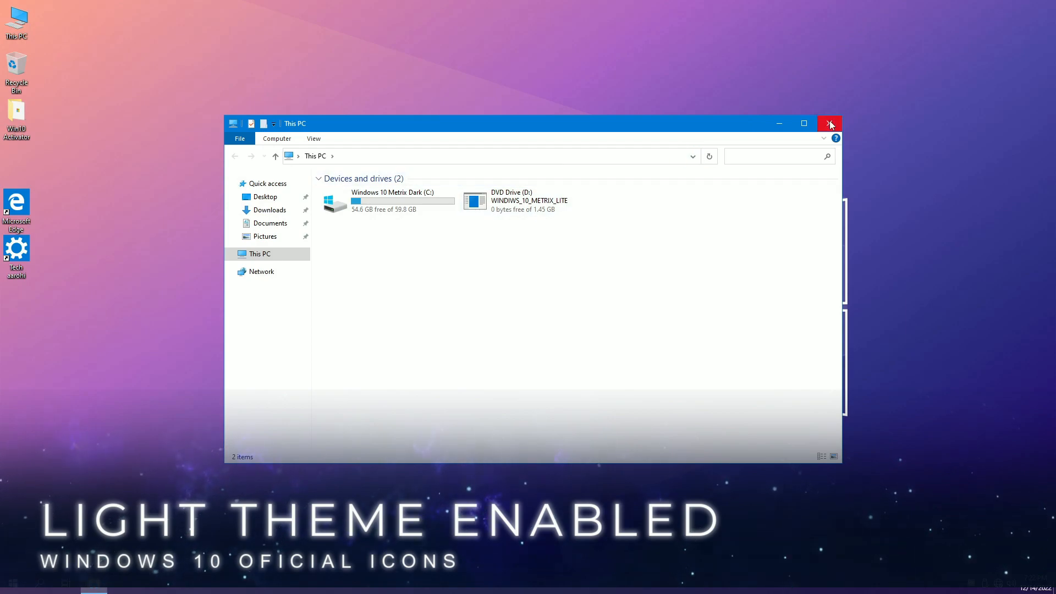
pyautogui.click(829, 123)
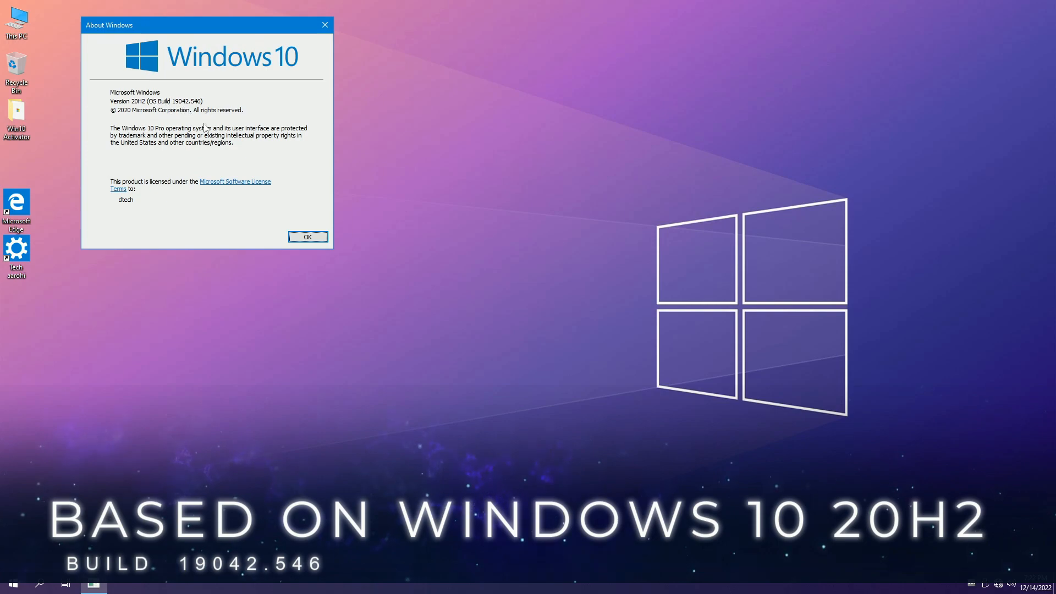
pyautogui.click(307, 236)
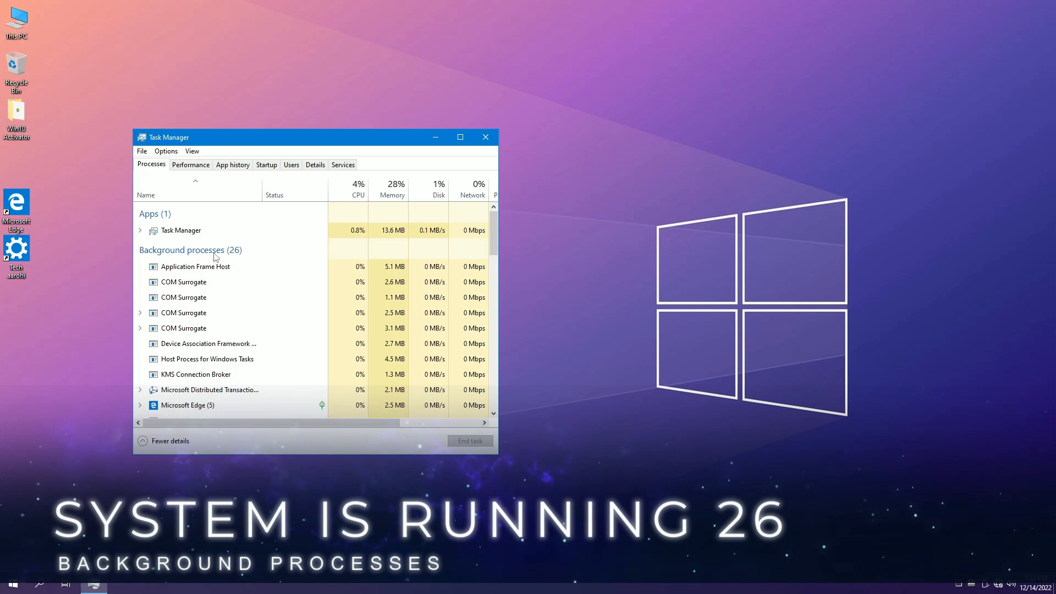
# Step: View CPU usage (~3%) then memory usage (1.1 GB of 4 GB) in the Performance view
pyautogui.click(191, 163)
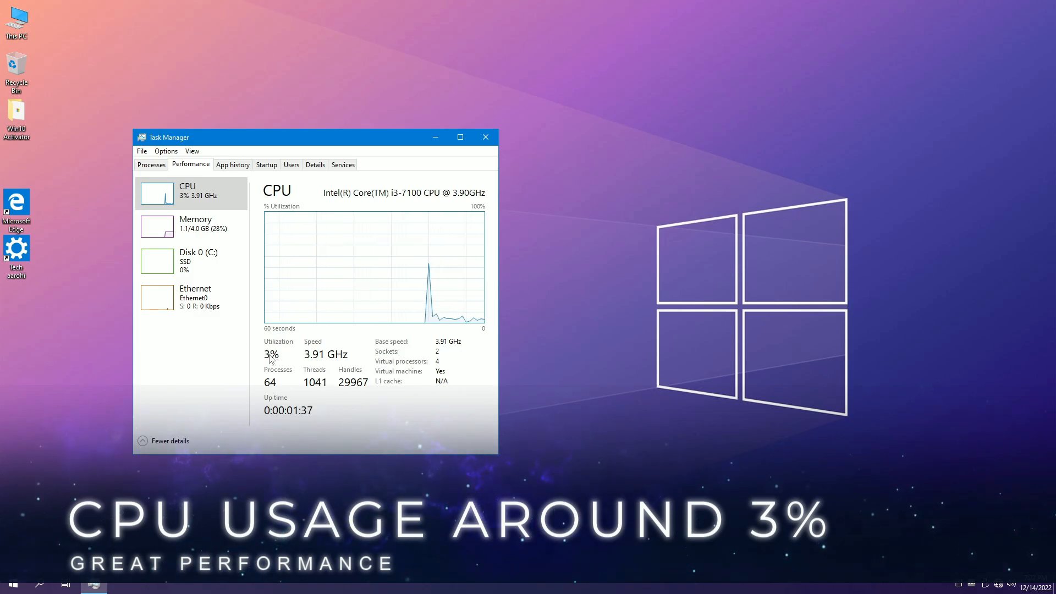
pyautogui.click(196, 223)
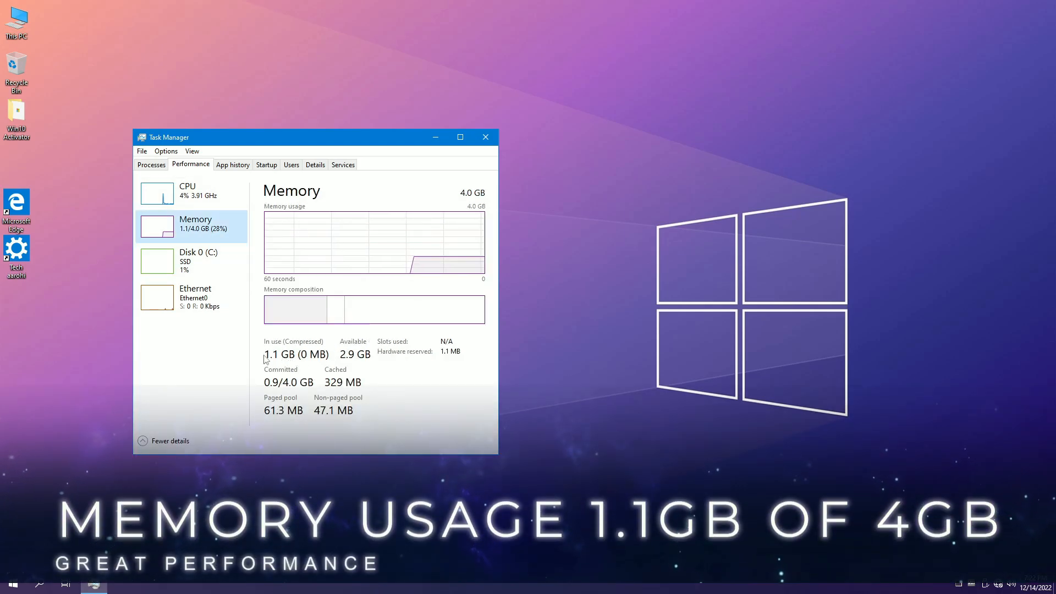
pyautogui.moveTo(448, 238)
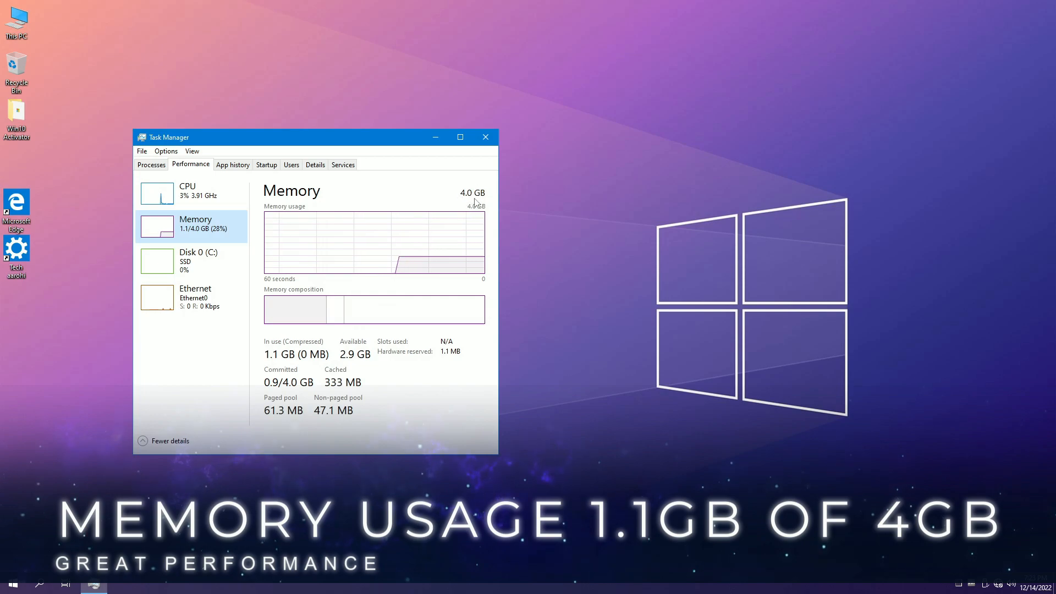
pyautogui.moveTo(483, 136)
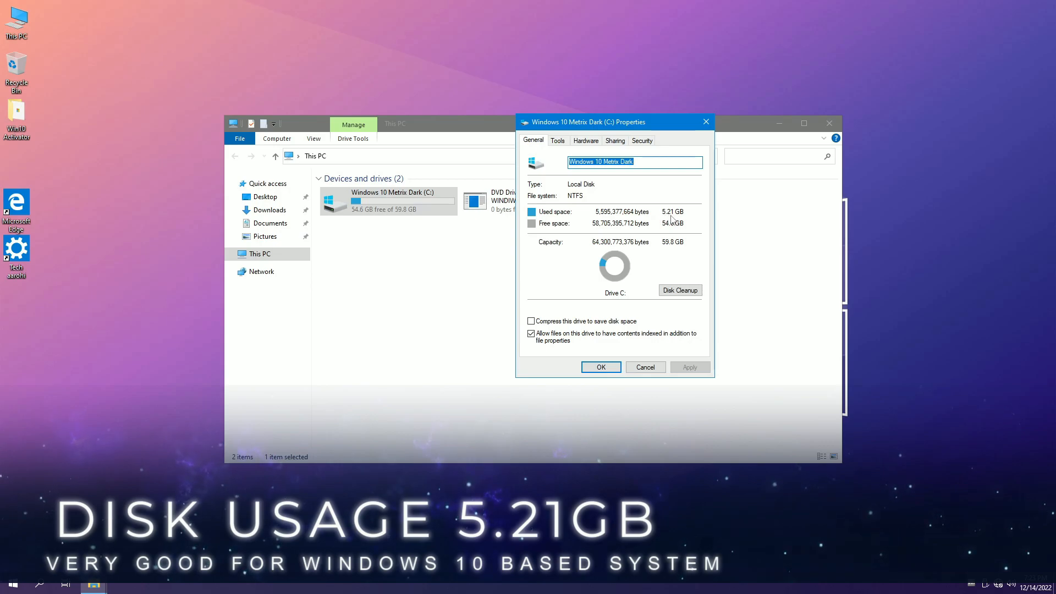
pyautogui.moveTo(637, 254)
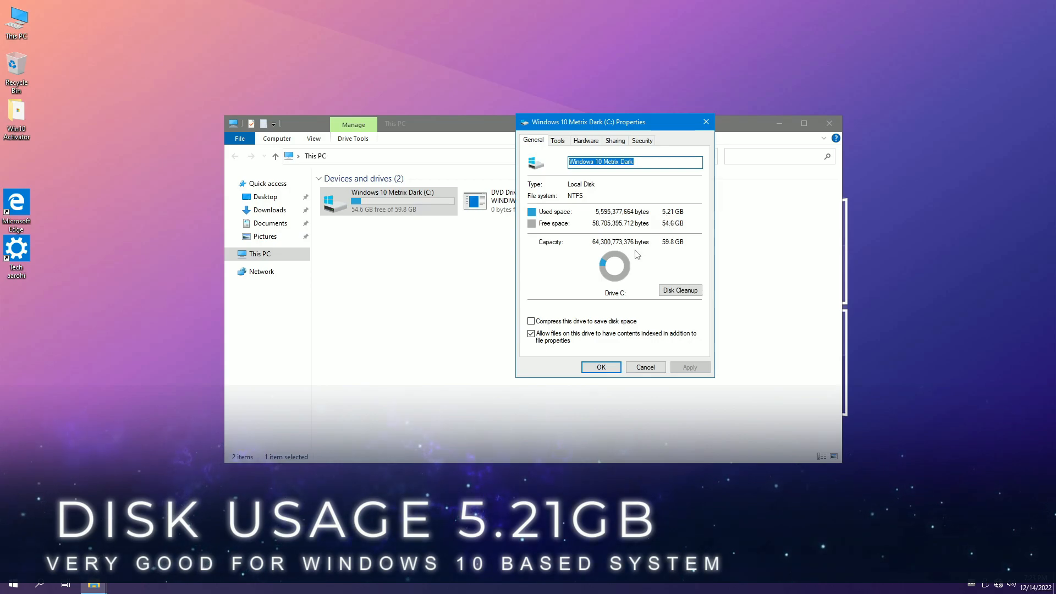
pyautogui.click(644, 367)
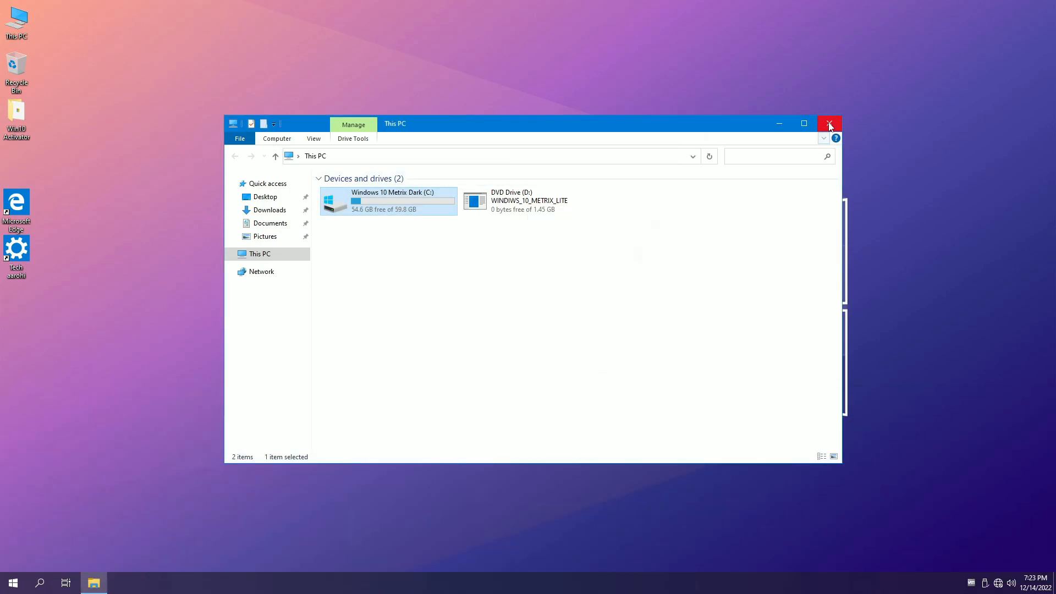
pyautogui.click(829, 125)
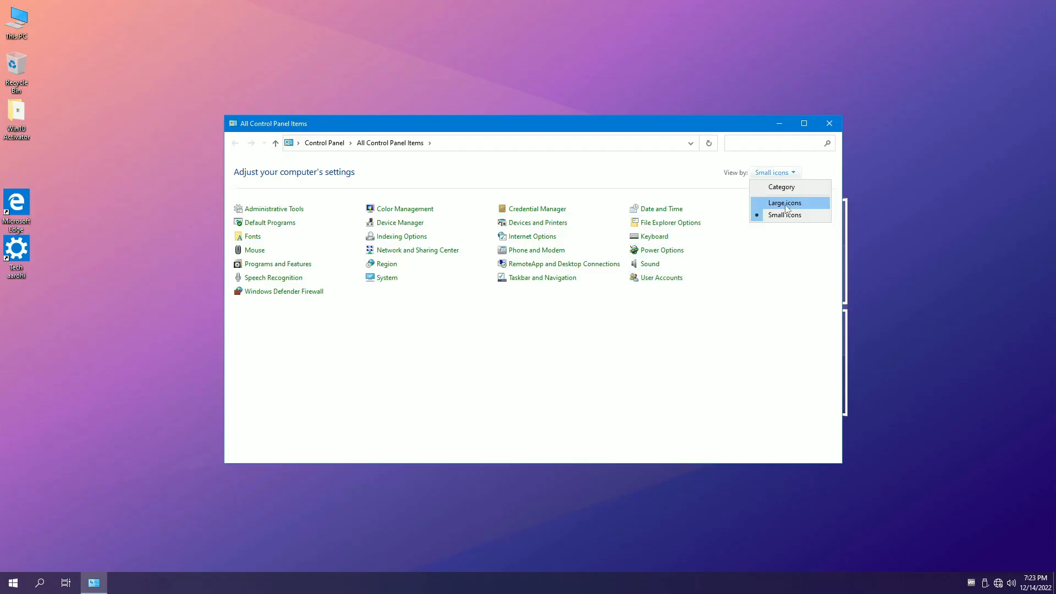
# Step: Switch to large icons and review the Visual C++ redistributables and Old Calculator entries in Programs and Features
pyautogui.click(781, 187)
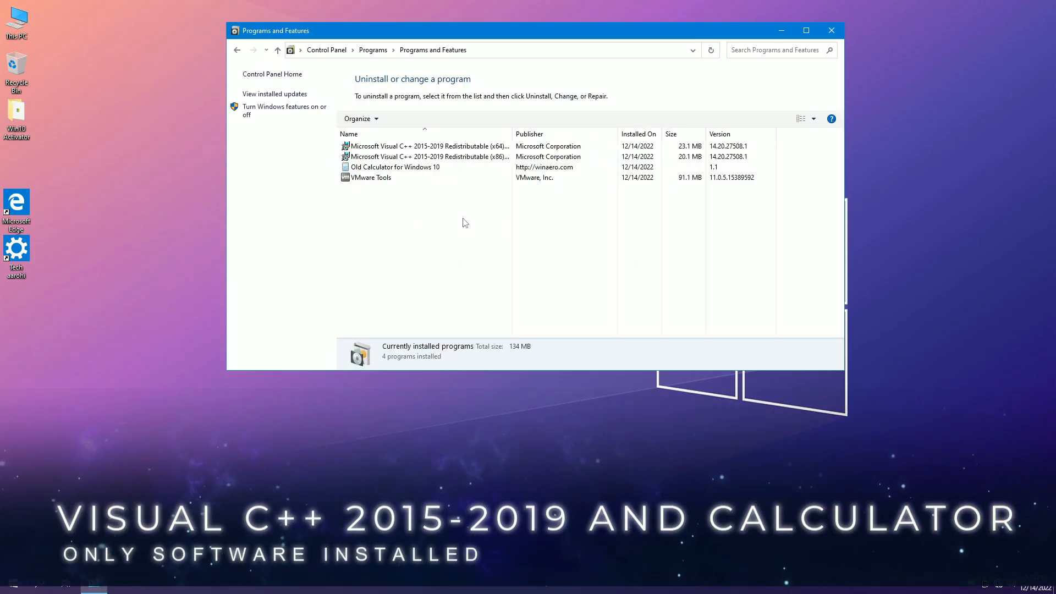
pyautogui.click(425, 146)
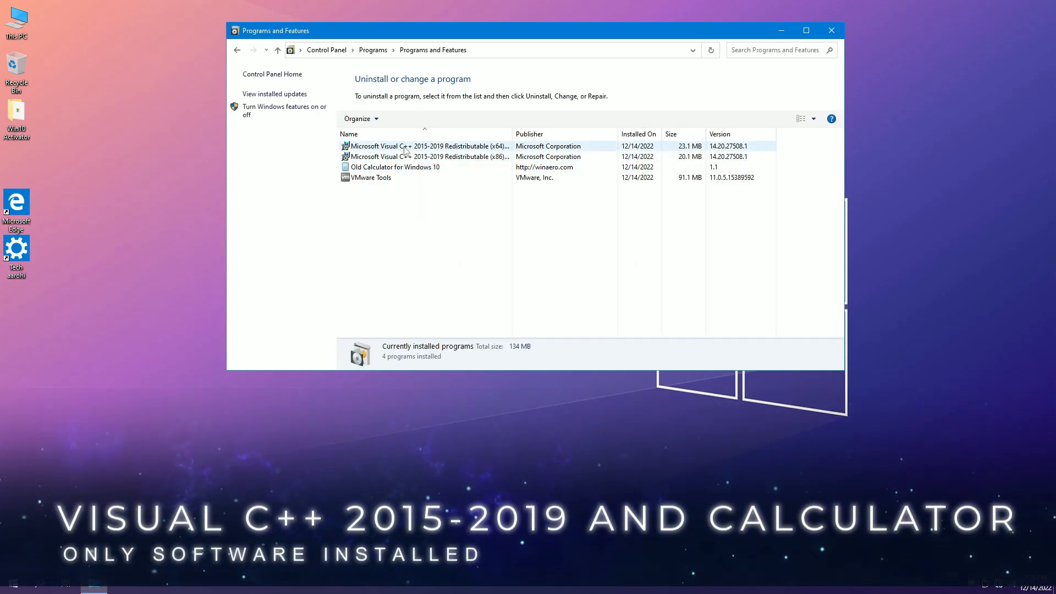
pyautogui.click(424, 156)
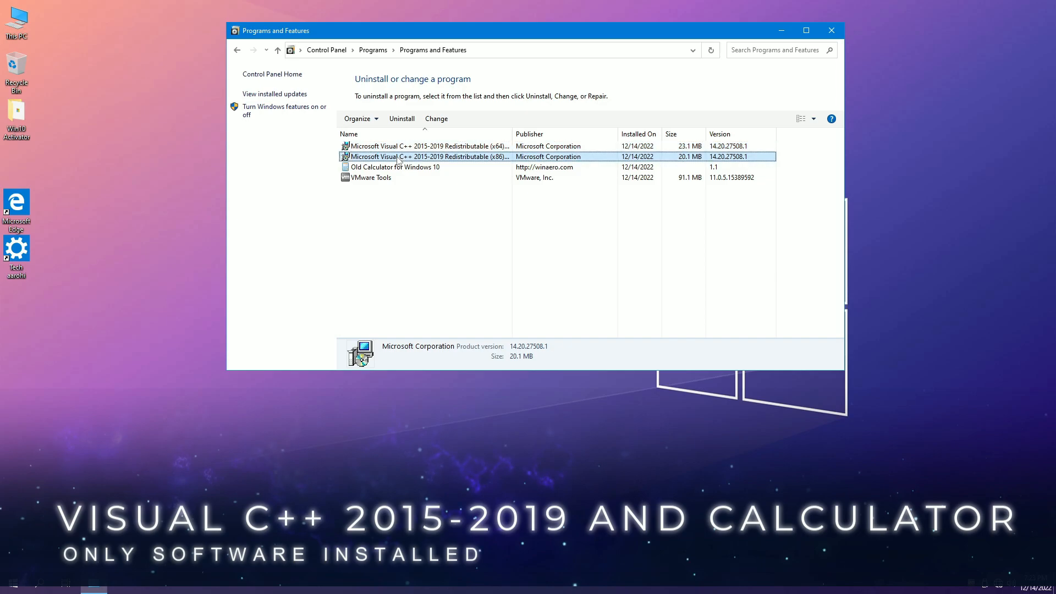
pyautogui.click(395, 166)
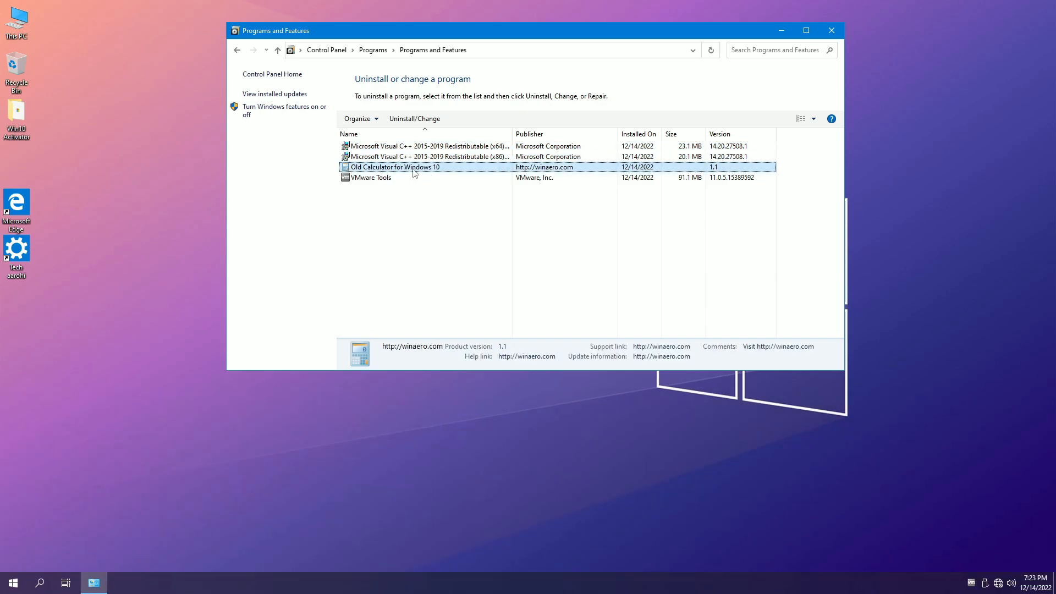
pyautogui.moveTo(301, 98)
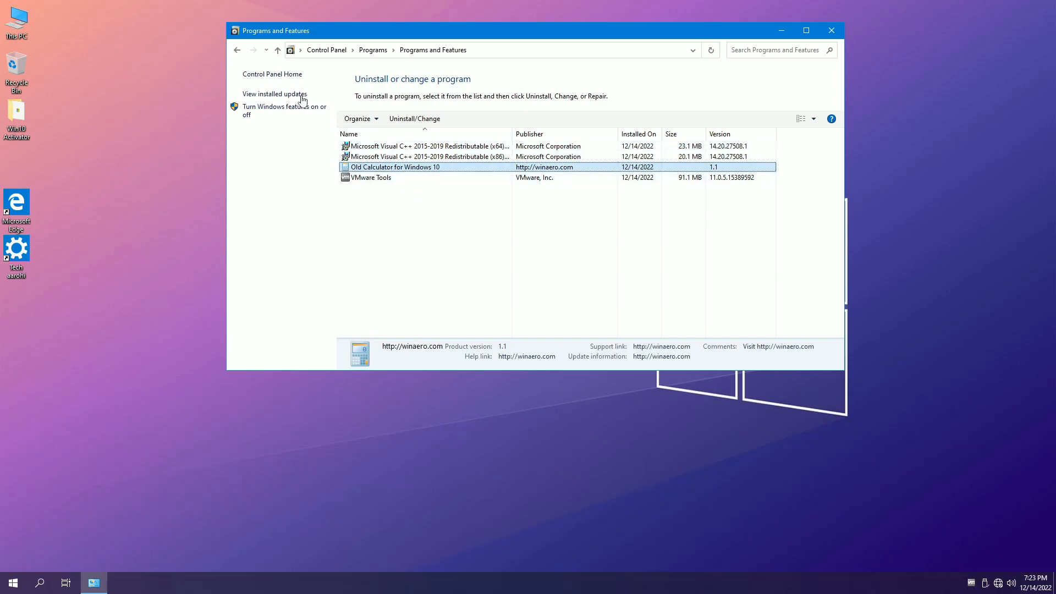
# Step: Review the five installed updates, then bring up the Windows Features dialog with .NET Framework options
pyautogui.click(274, 93)
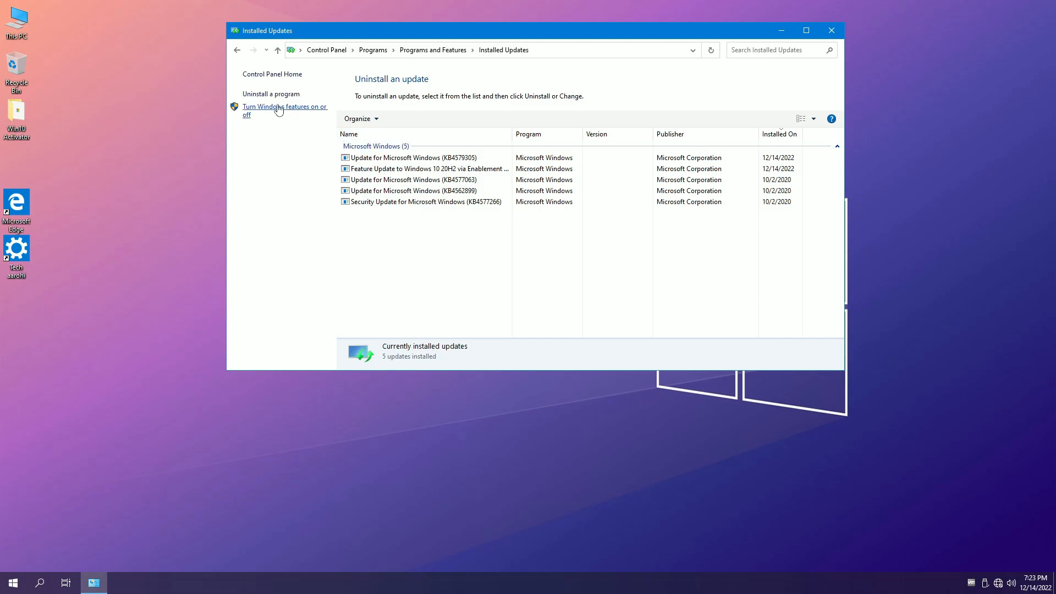
pyautogui.click(283, 110)
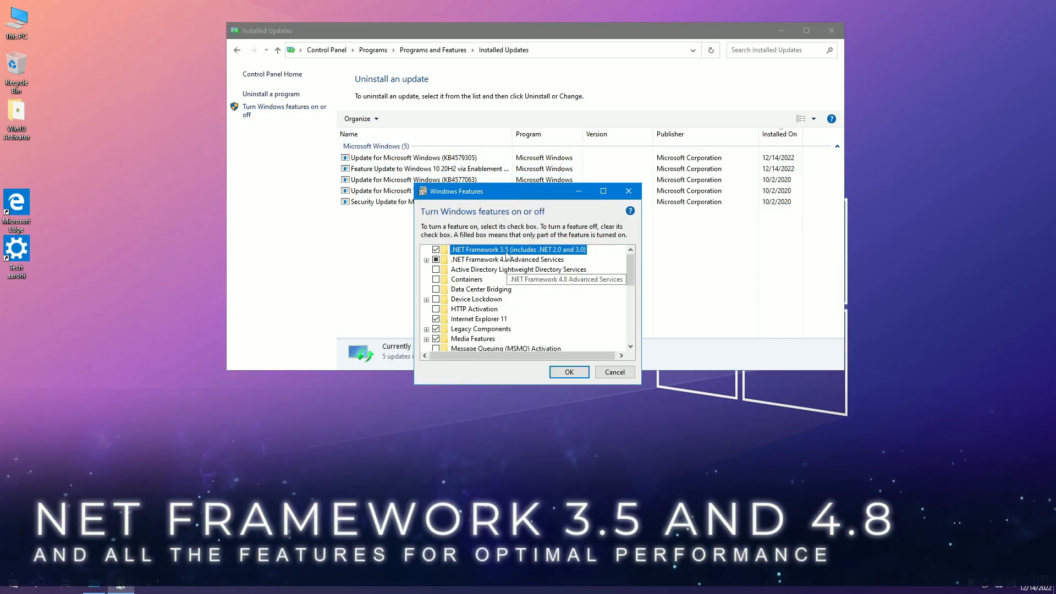